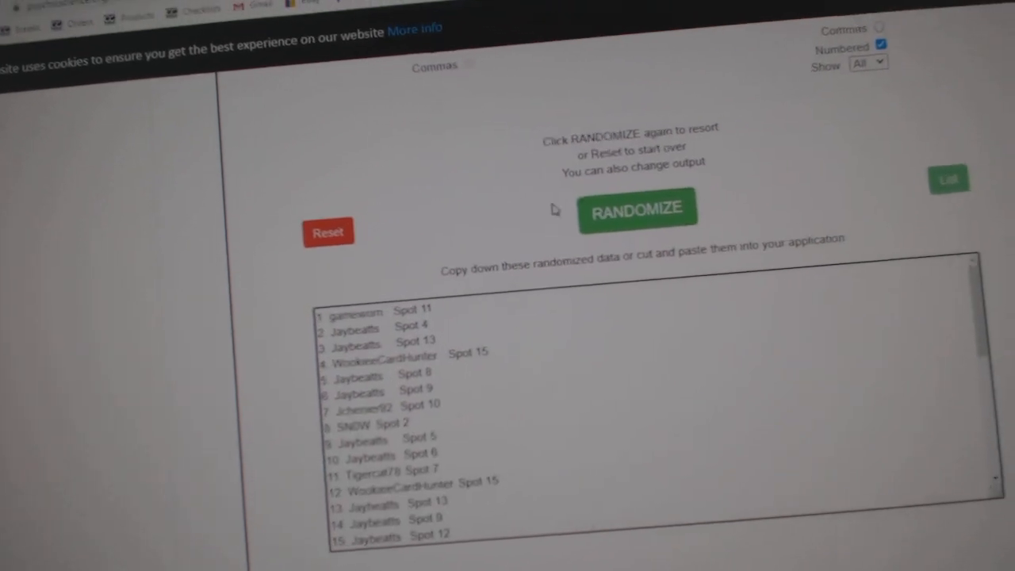
# Reshuffle the participant names-and-spots list and select the shuffled output for copying.
pyautogui.click(638, 208)
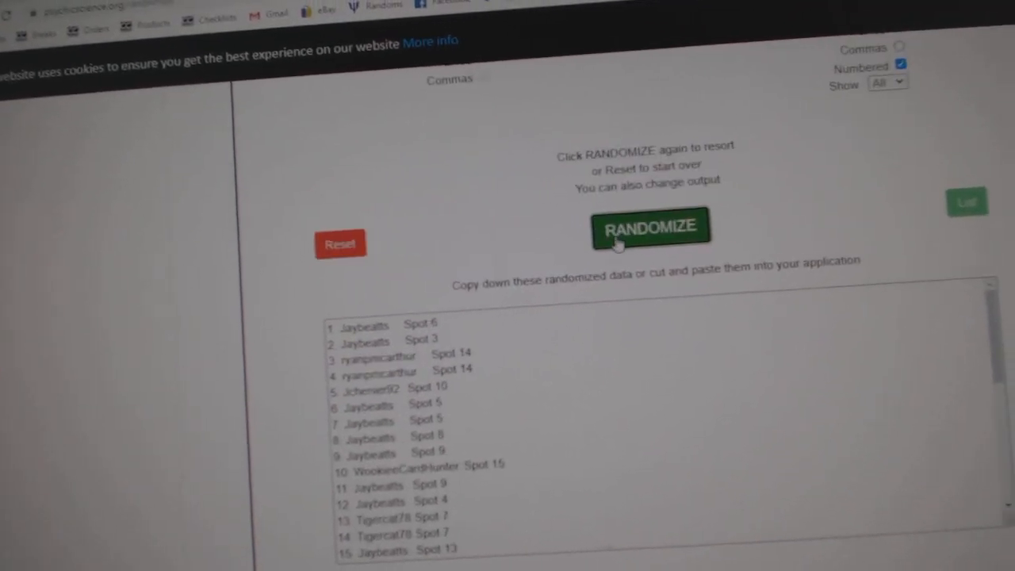
pyautogui.click(650, 225)
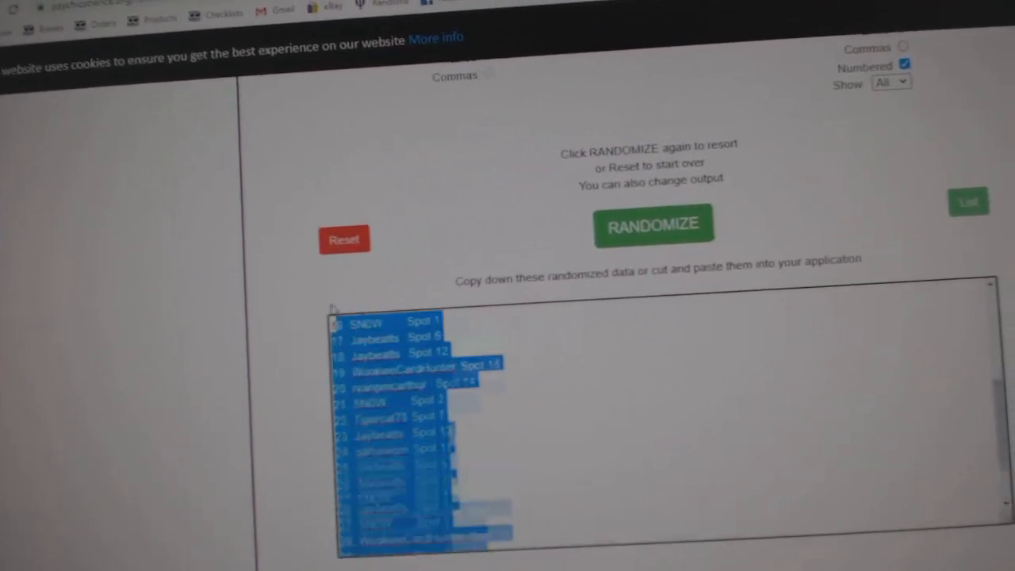
pyautogui.click(653, 225)
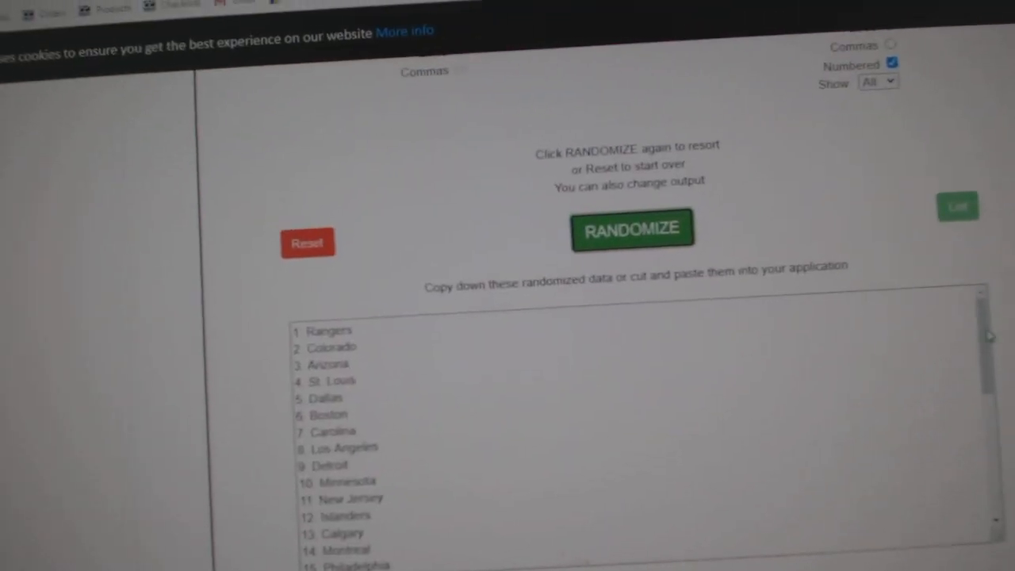
# Randomize the numbered NHL team list twice to get a fresh order.
pyautogui.click(631, 229)
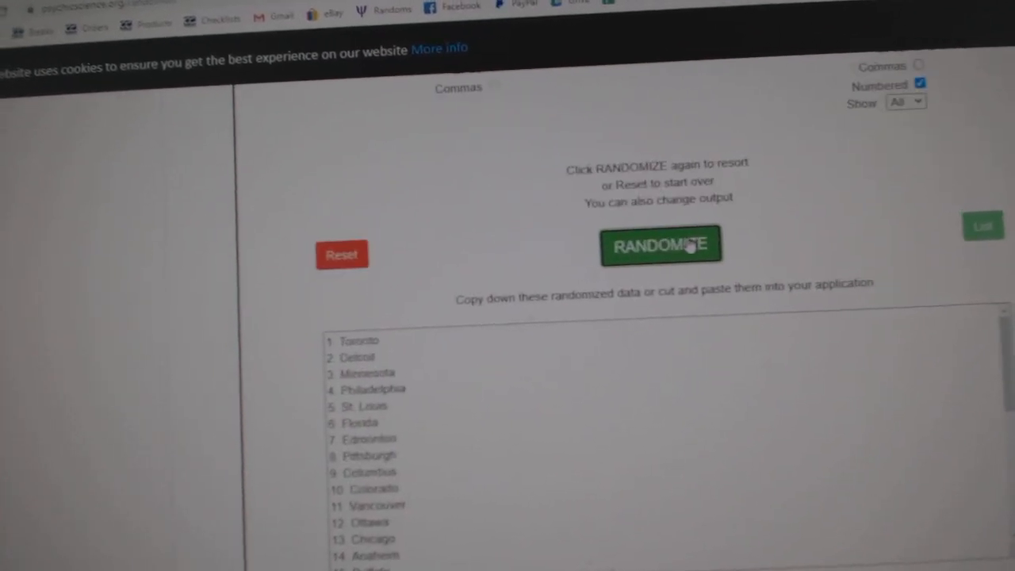
pyautogui.click(660, 245)
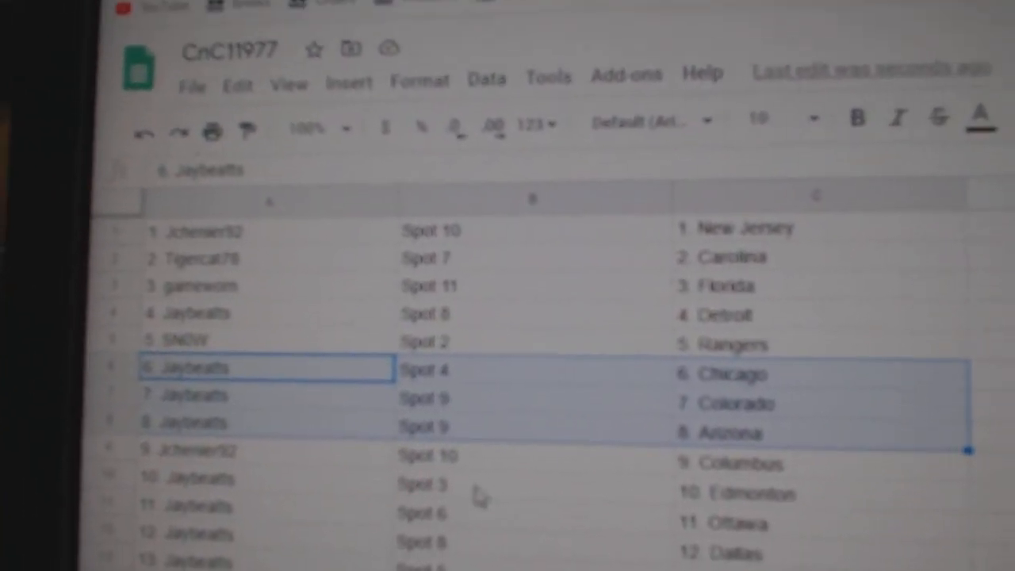
# Review the name, spot and team pairings row by row down past row 21 (Philadelphia).
pyautogui.click(175, 450)
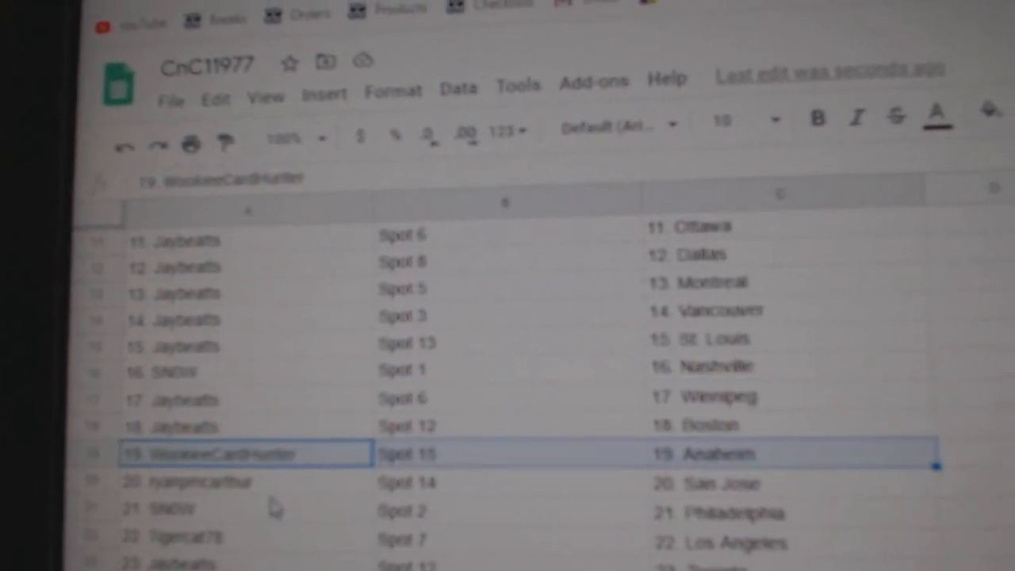
pyautogui.click(246, 498)
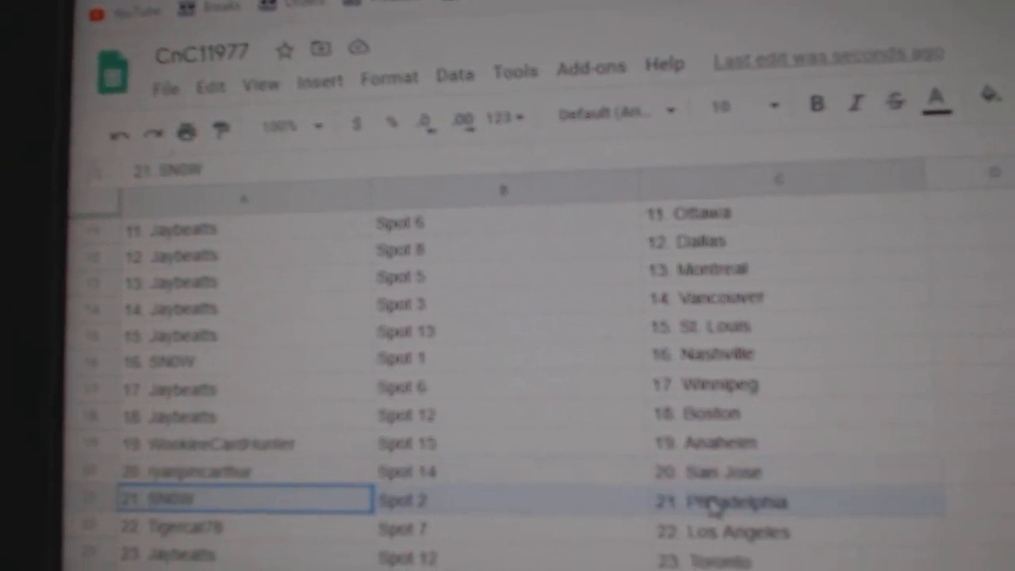
pyautogui.scroll(-3)
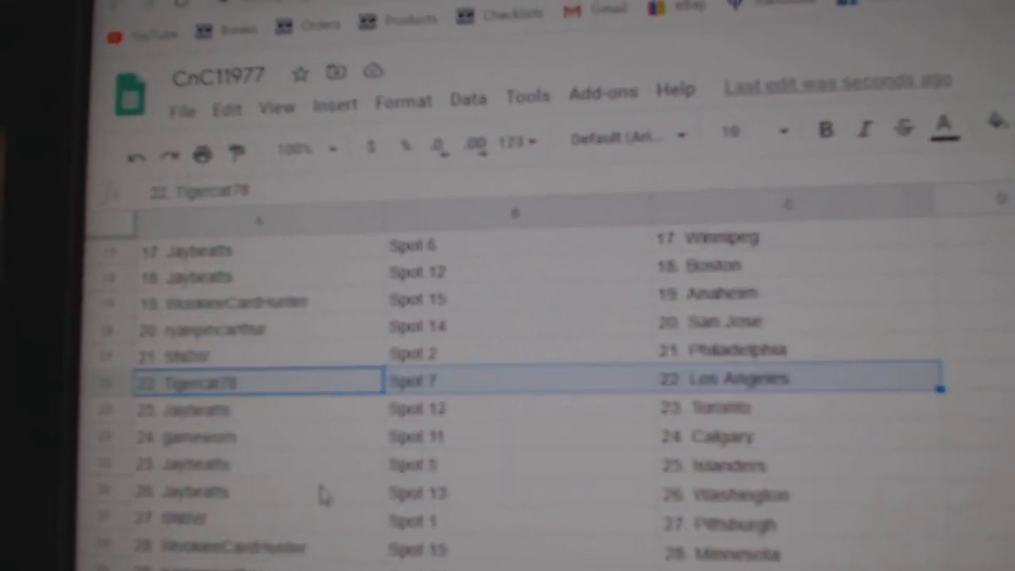